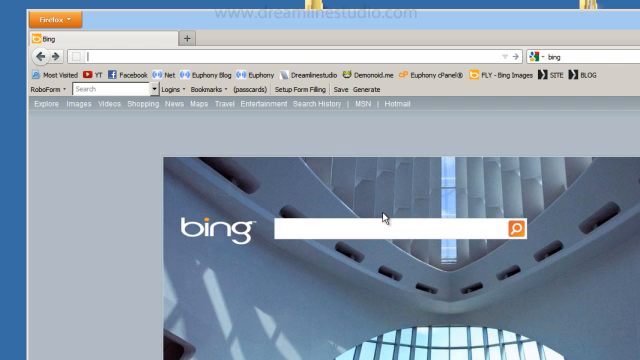
mouse_move(328, 24)
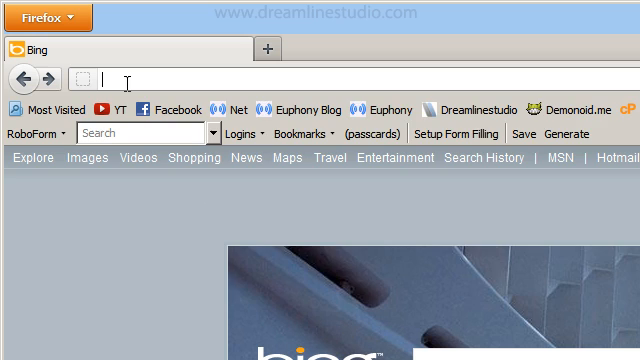
Enter about:config in the address bar to reach the advanced preferences list.
type("about:config")
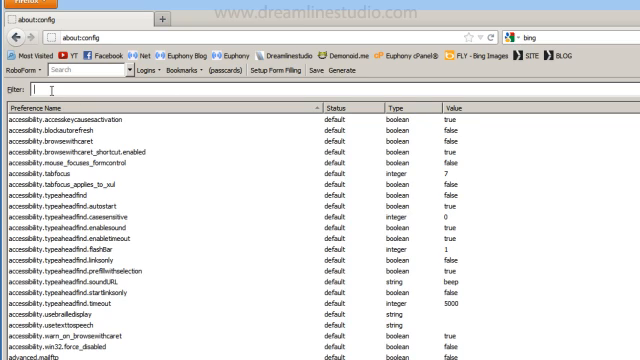
Filter the preferences to the keyword entries and bring up keyword.URL for editing.
type("keyw")
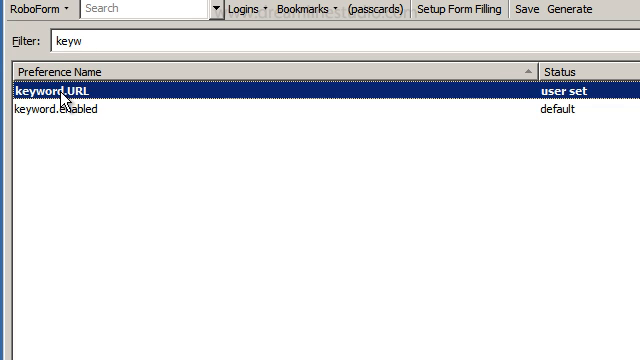
double_click(80, 100)
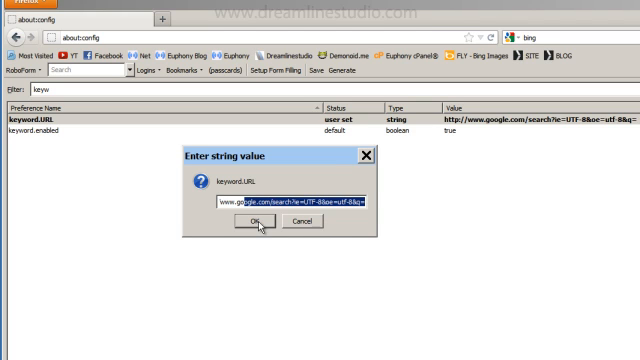
Save the Google search address as the new keyword.URL value, replacing Bing.
left_click(256, 224)
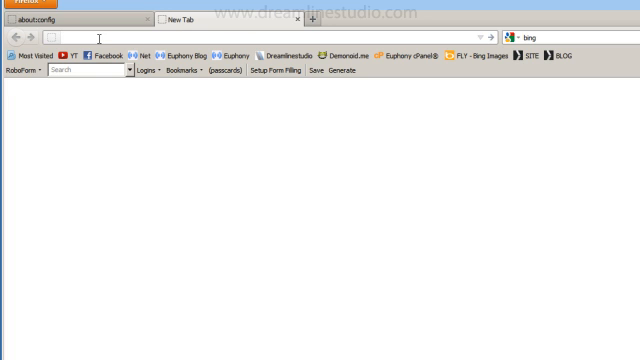
Start a test search beginning 'ca' from the new tab's address bar.
type("ca")
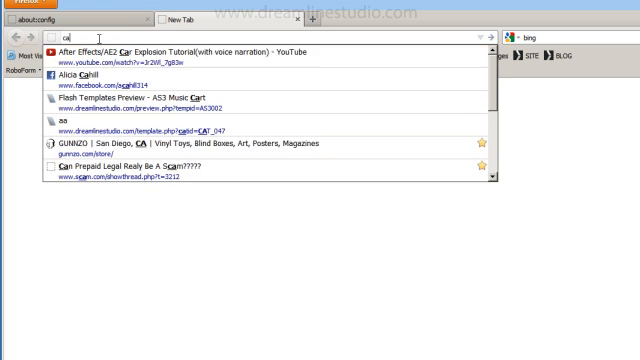